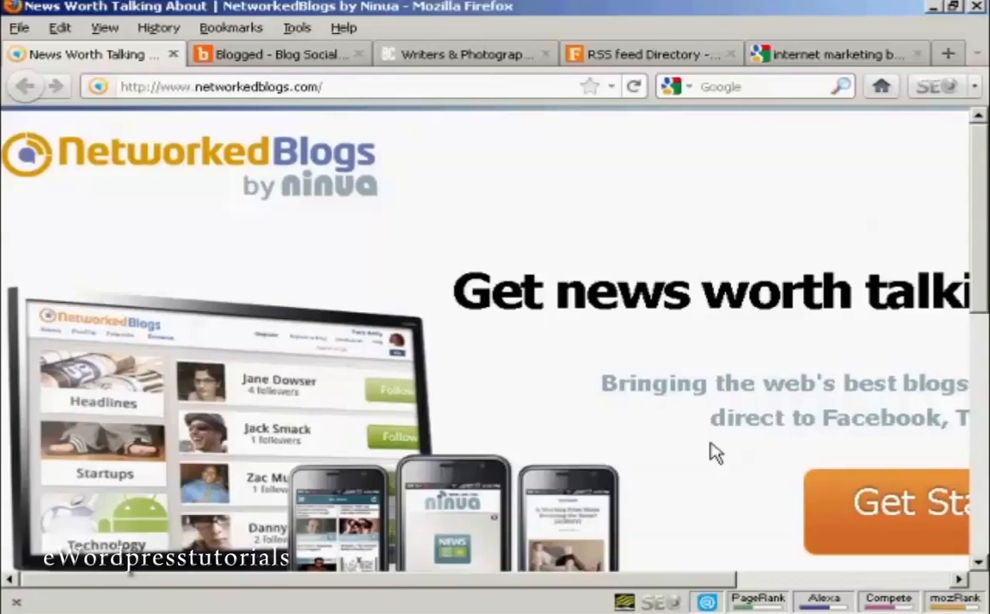
# Step: Show the Blogged Top Stories page, then switch to the BlogCatalog homepage tab
pyautogui.click(324, 85)
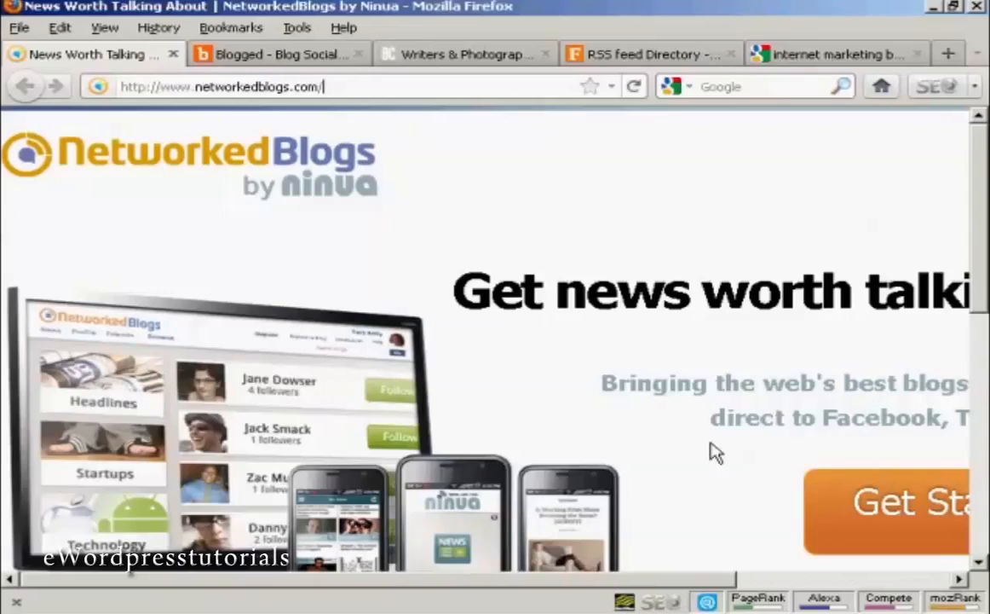
pyautogui.moveTo(661, 228)
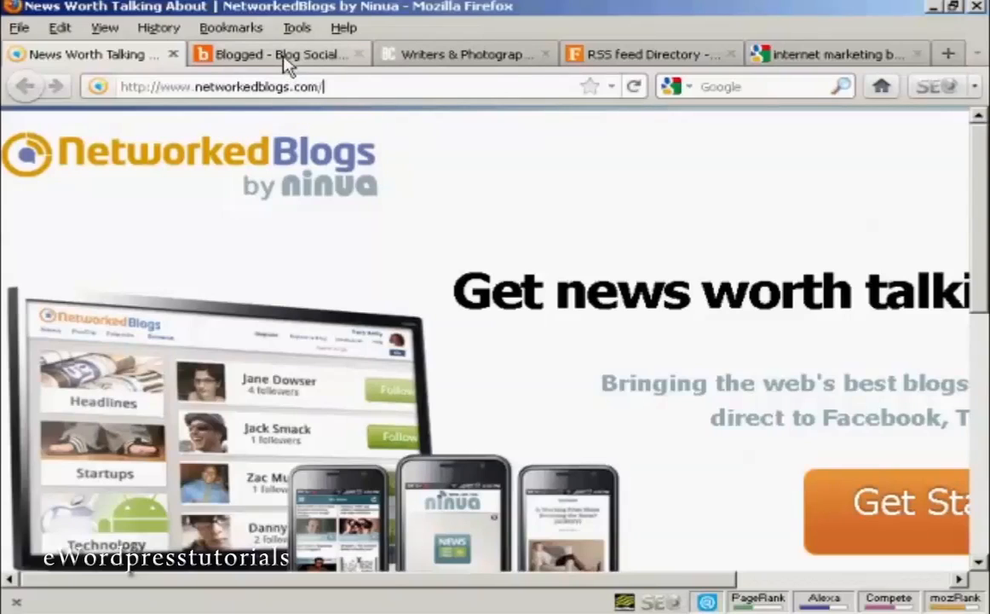
pyautogui.click(276, 53)
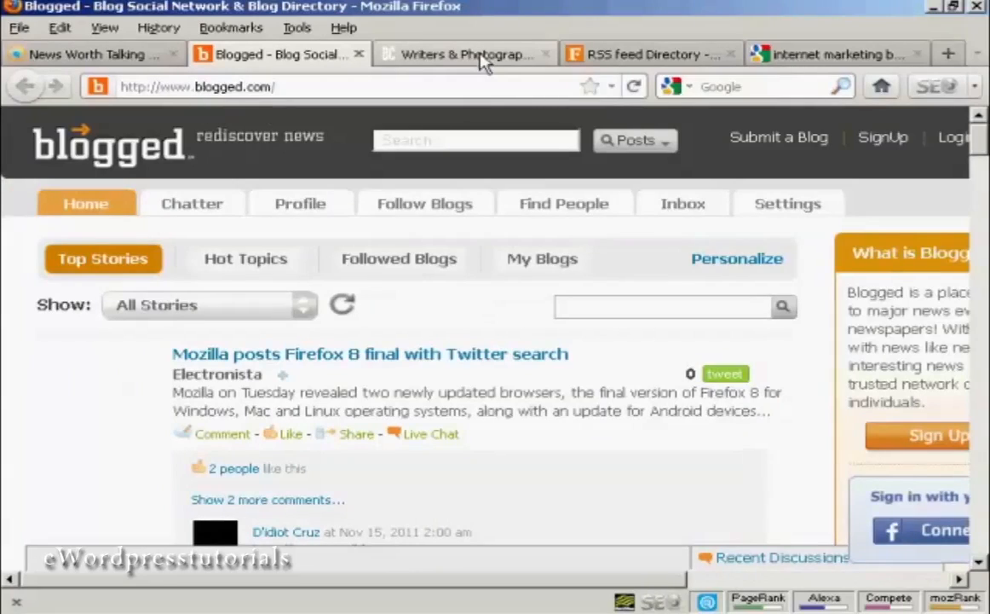
pyautogui.click(463, 53)
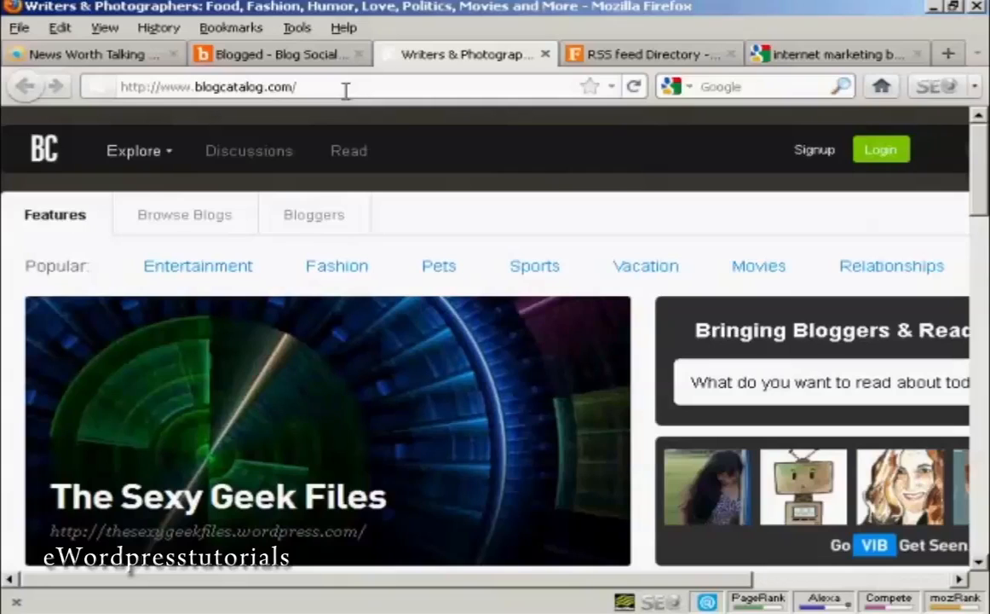
pyautogui.click(304, 86)
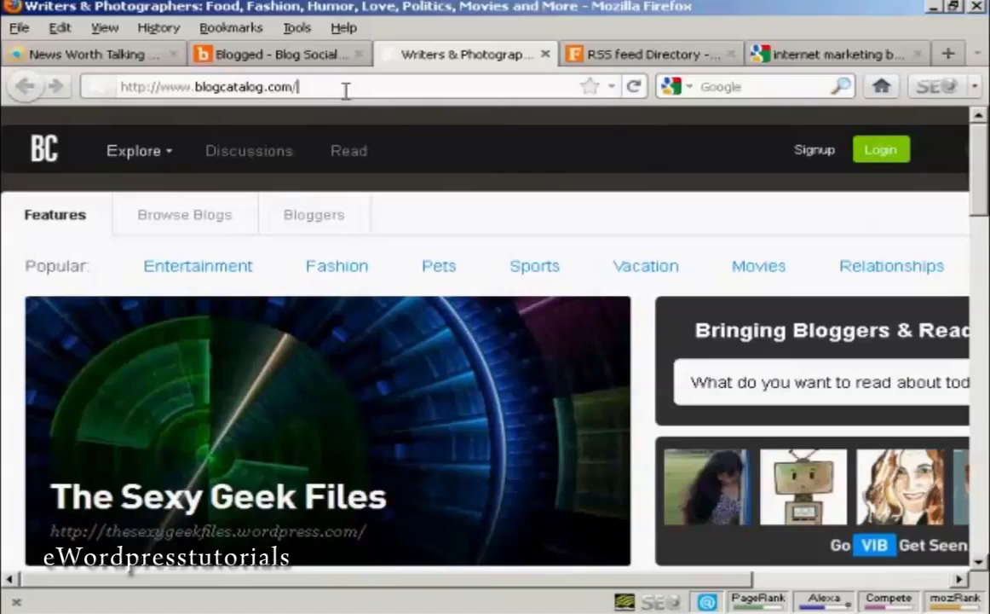
pyautogui.moveTo(714, 7)
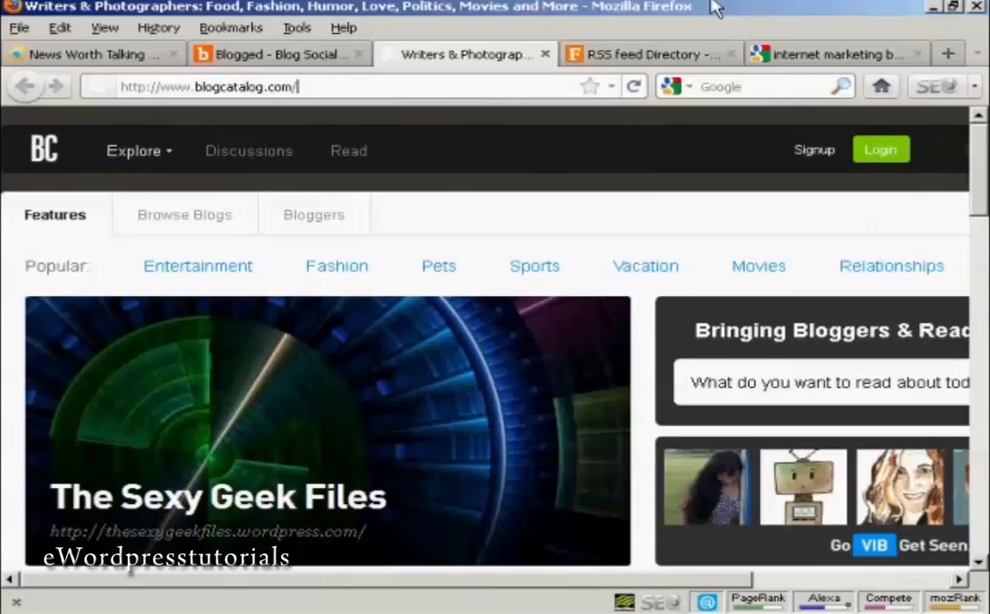
# Step: Switch to the Feedage.com RSS feed directory welcome page
pyautogui.click(648, 53)
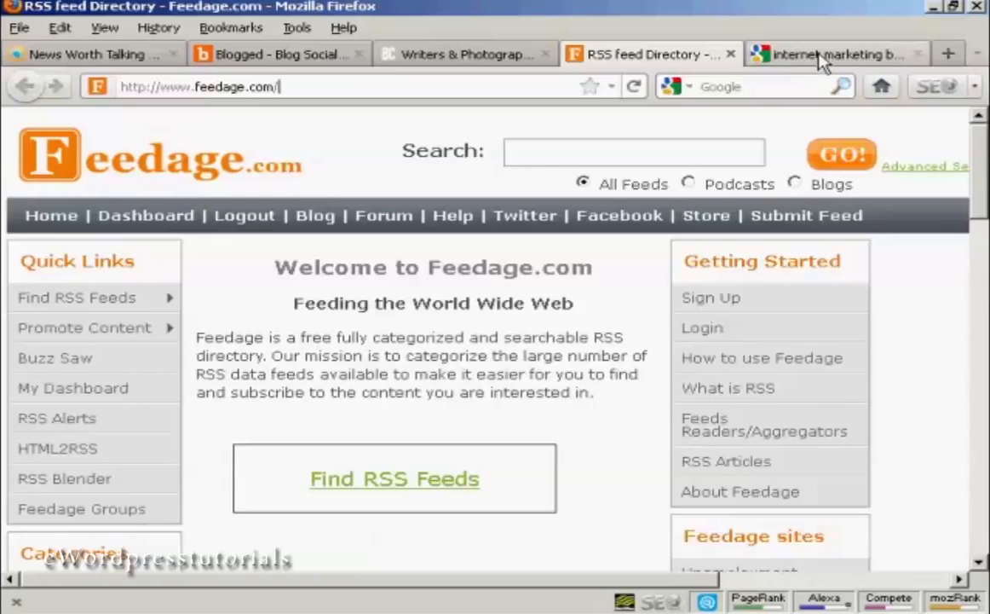
# Step: Show the Google results for 'internet marketing blog' and scroll to the related searches
pyautogui.click(835, 53)
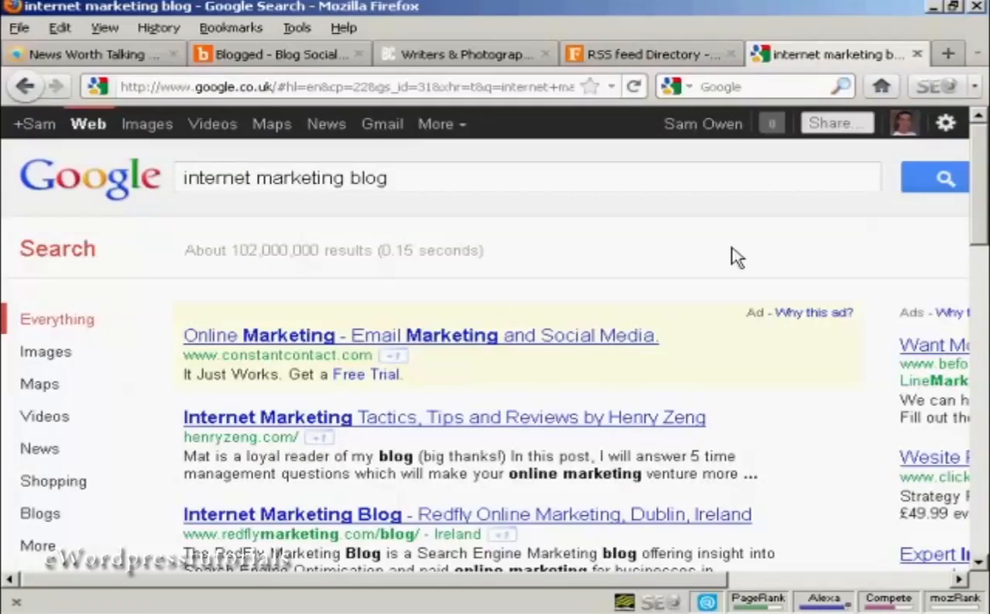
pyautogui.moveTo(532, 232)
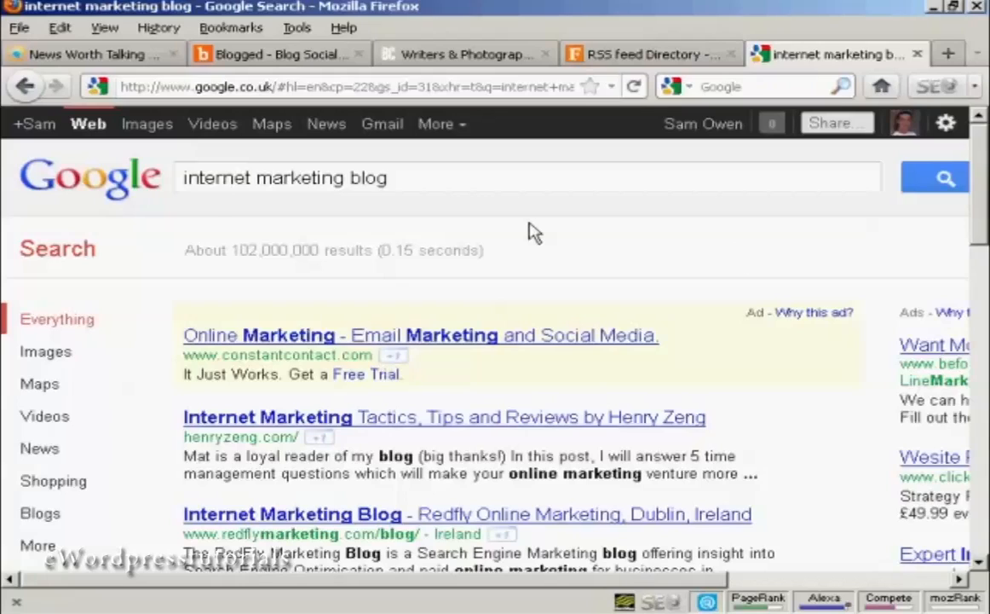
pyautogui.moveTo(287, 208)
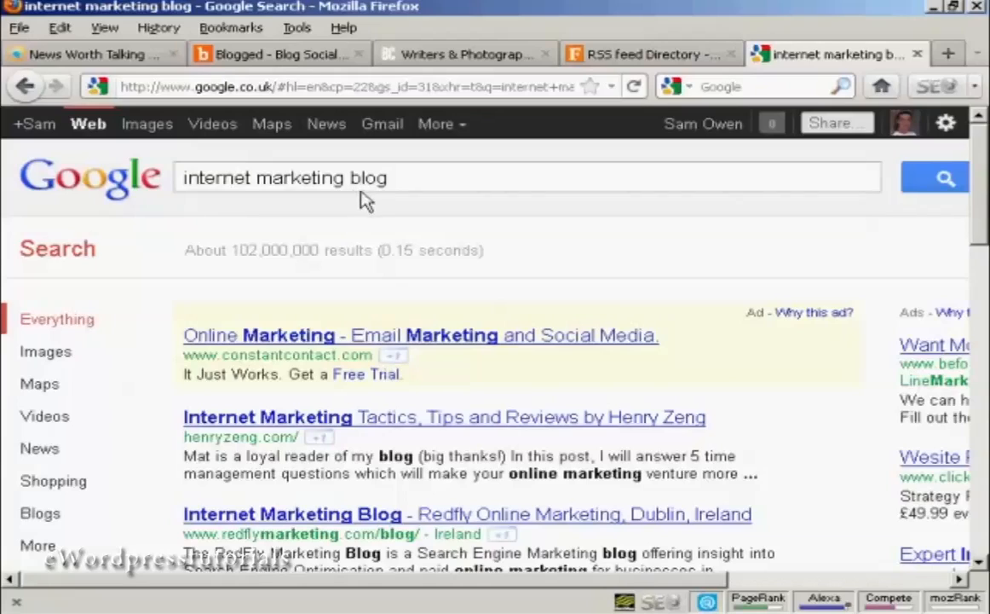
pyautogui.moveTo(975, 180)
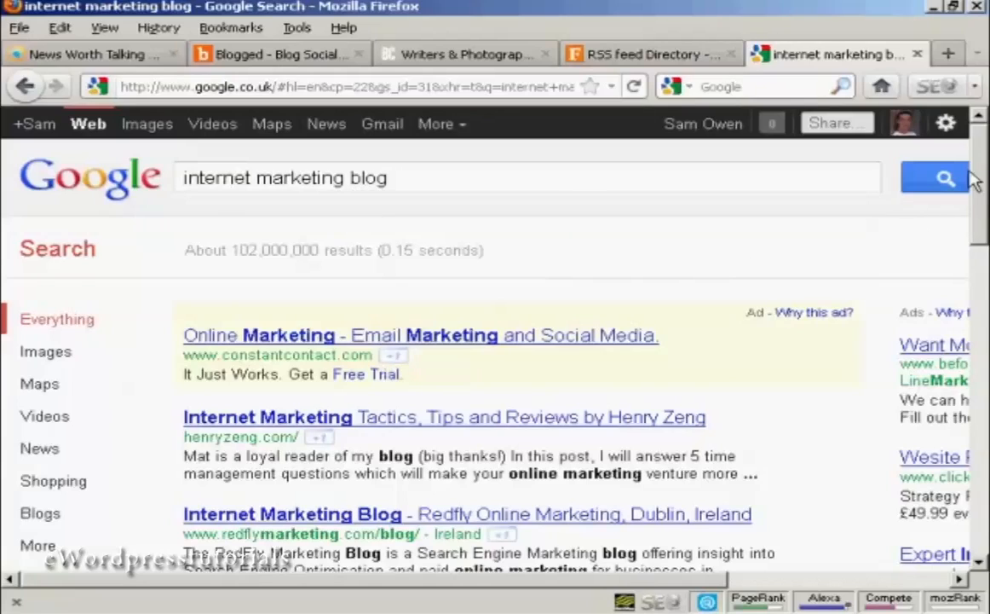
pyautogui.scroll(-3)
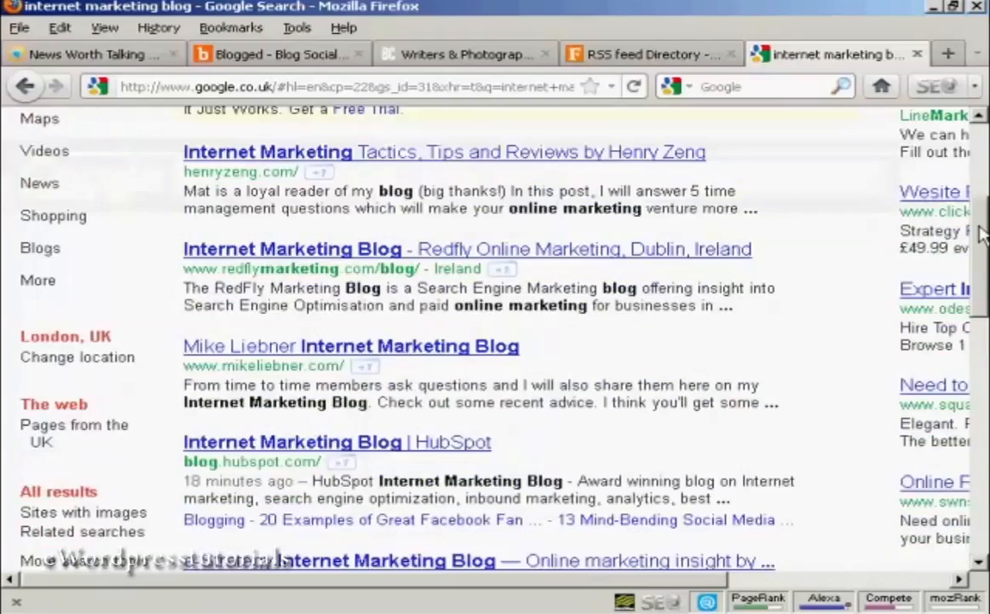
pyautogui.scroll(-3)
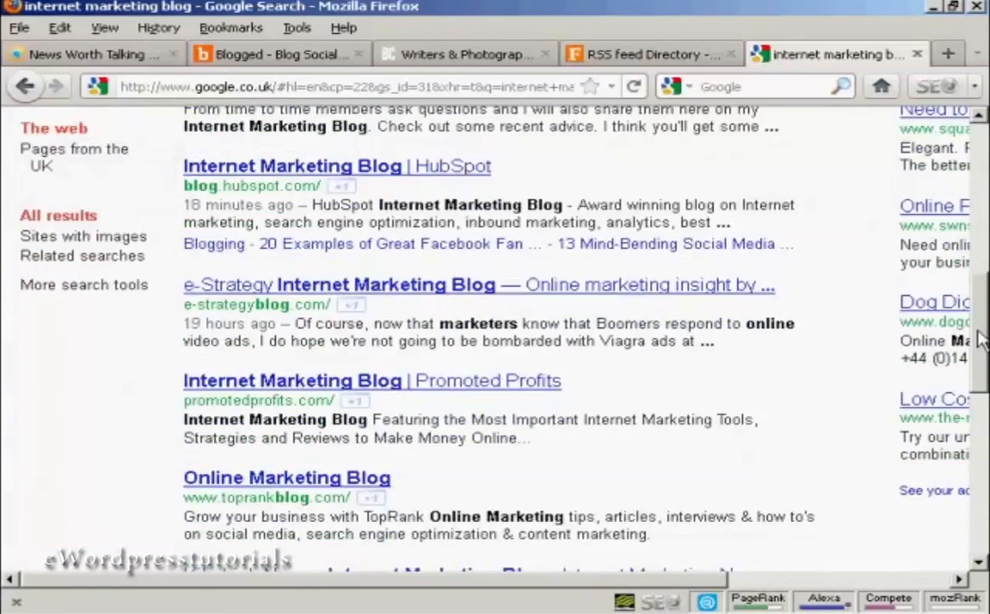
pyautogui.scroll(-3)
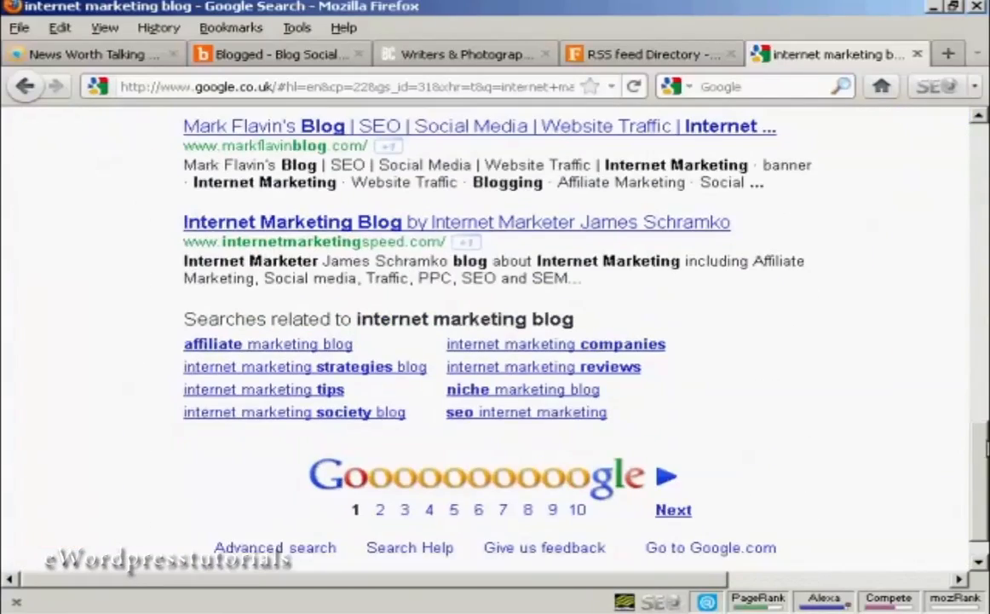